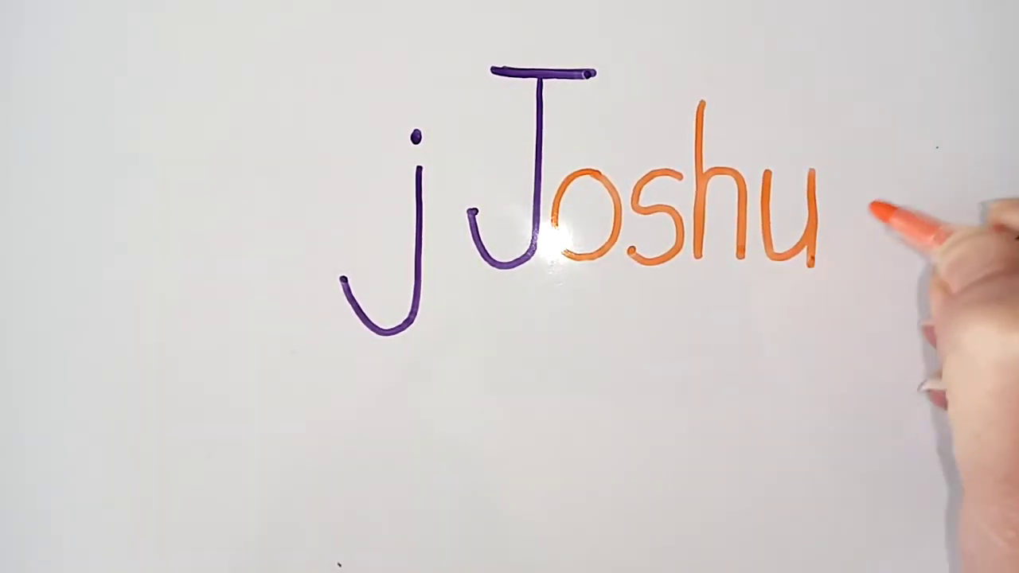
pyautogui.moveTo(828, 199); pyautogui.dragTo(875, 271)
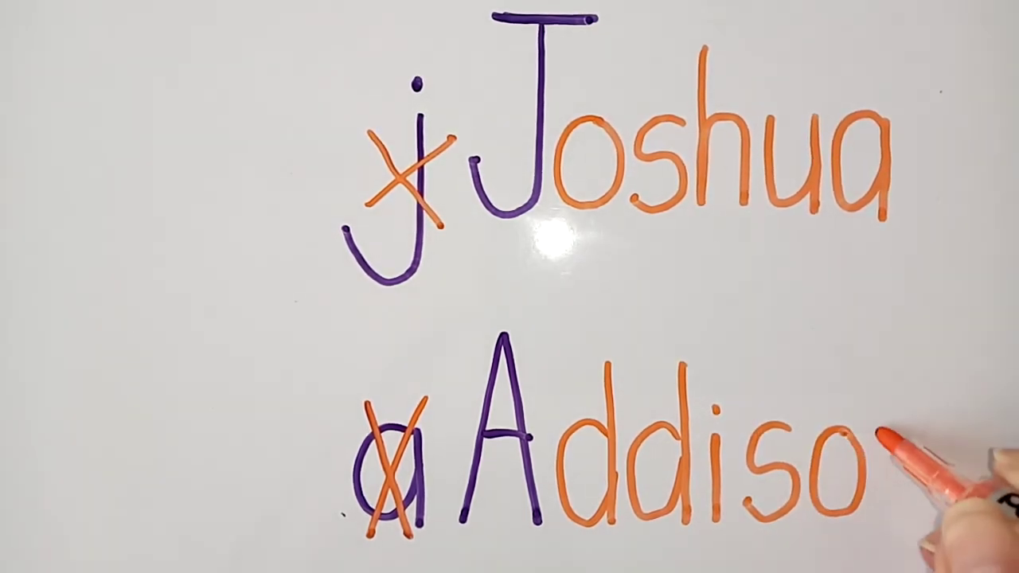
pyautogui.write('n')
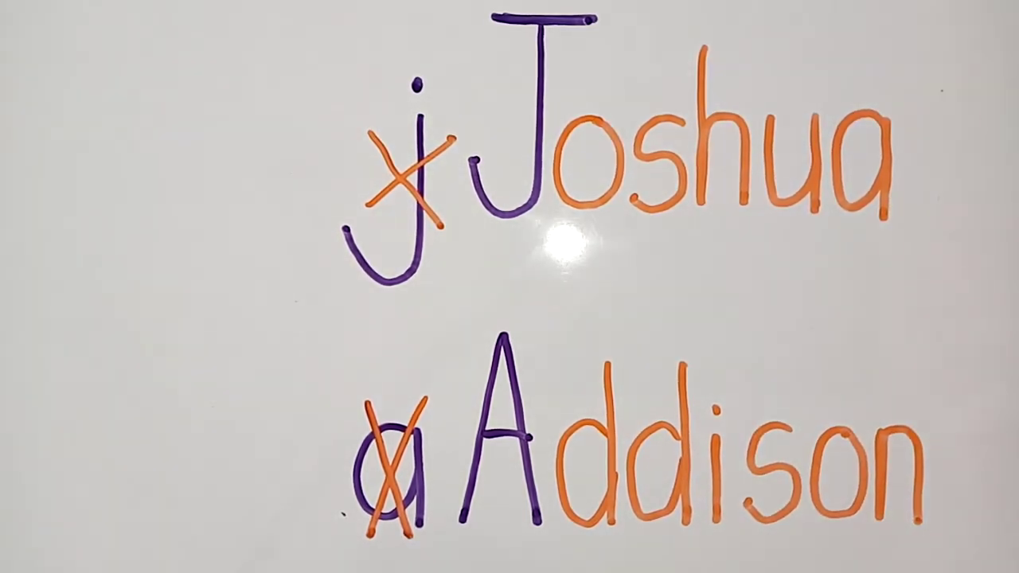